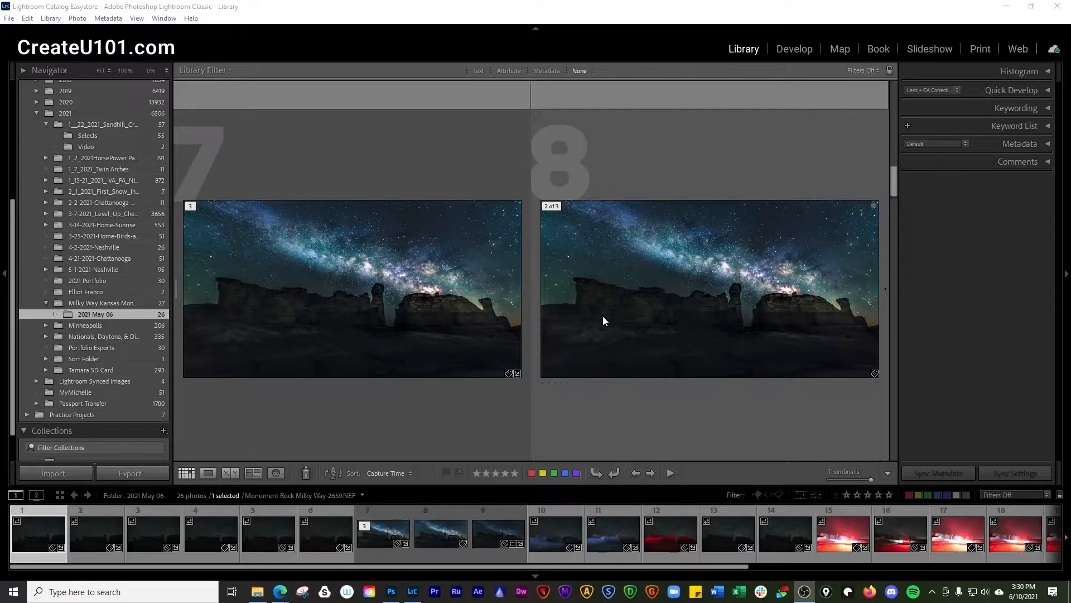
{"action": "mouse_move", "coordinate": [623, 343]}
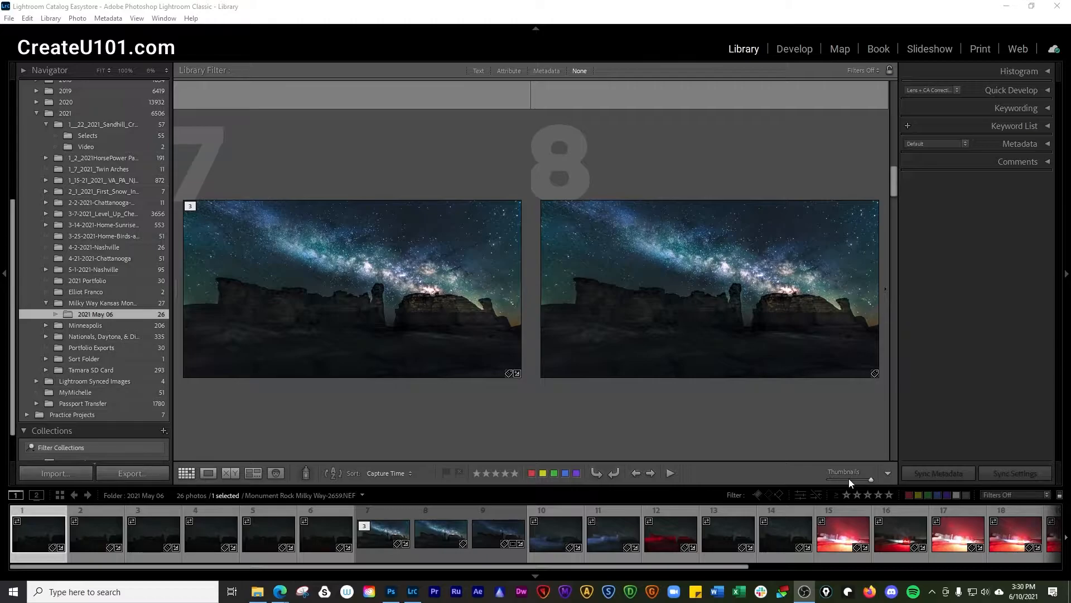
Step: Reduce the Thumbnails slider so the grid shows four photos per row
{"action": "left_click", "coordinate": [887, 476]}
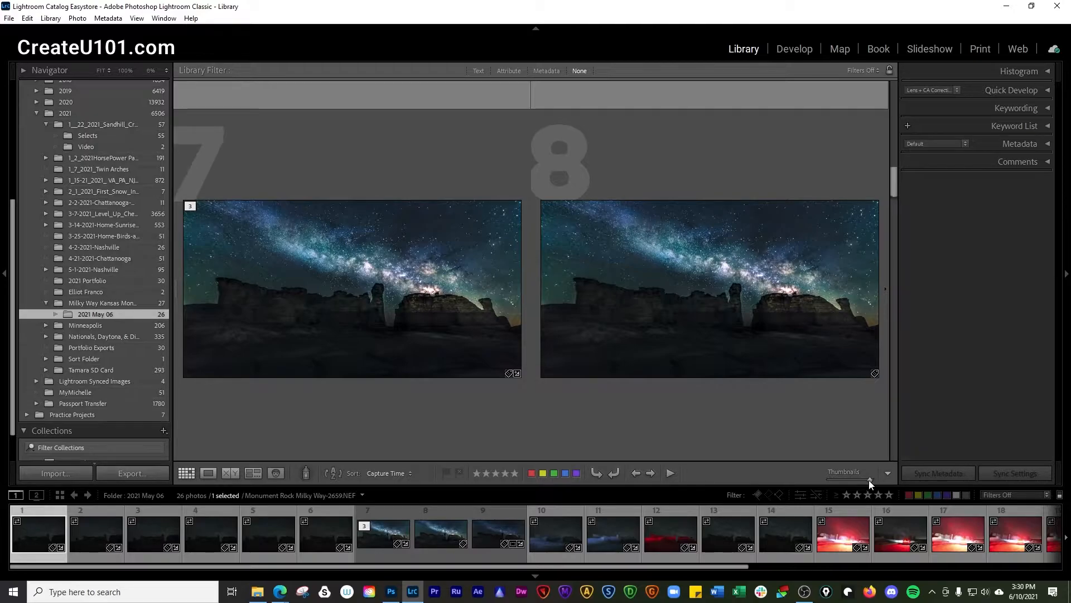
{"action": "left_click", "coordinate": [187, 473]}
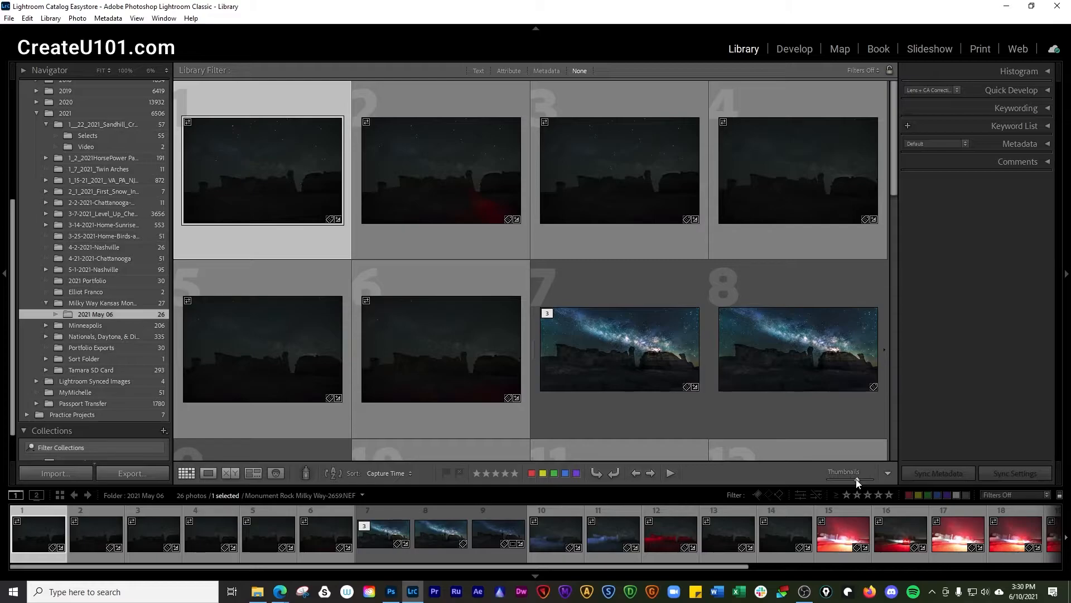
Step: Enlarge thumbnails to two per row, then shrink to eight per row showing all 26 photos
{"action": "left_click", "coordinate": [618, 348]}
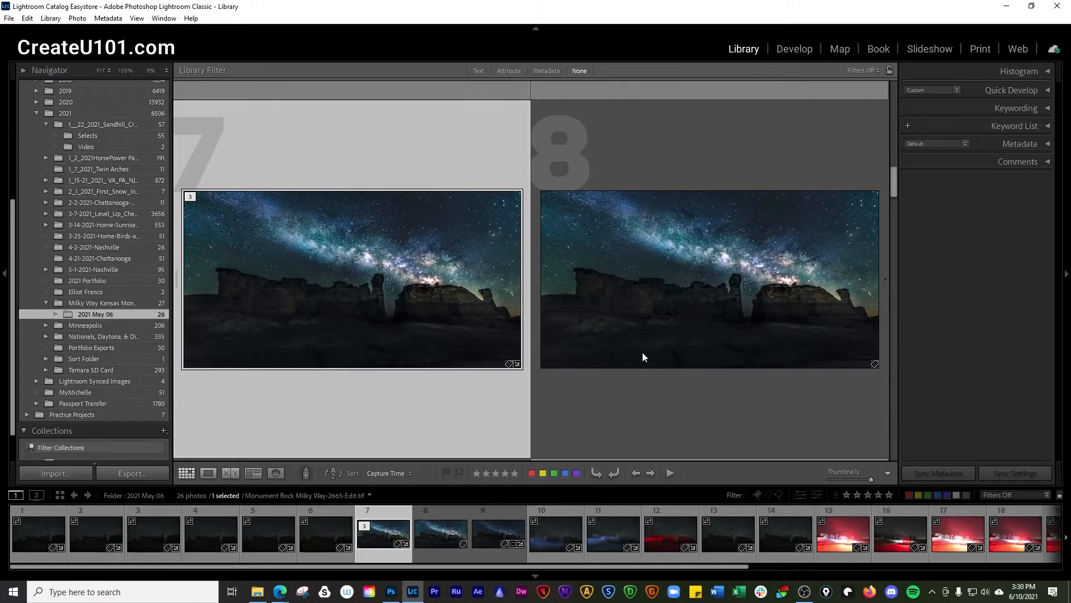
{"action": "left_click", "coordinate": [186, 473]}
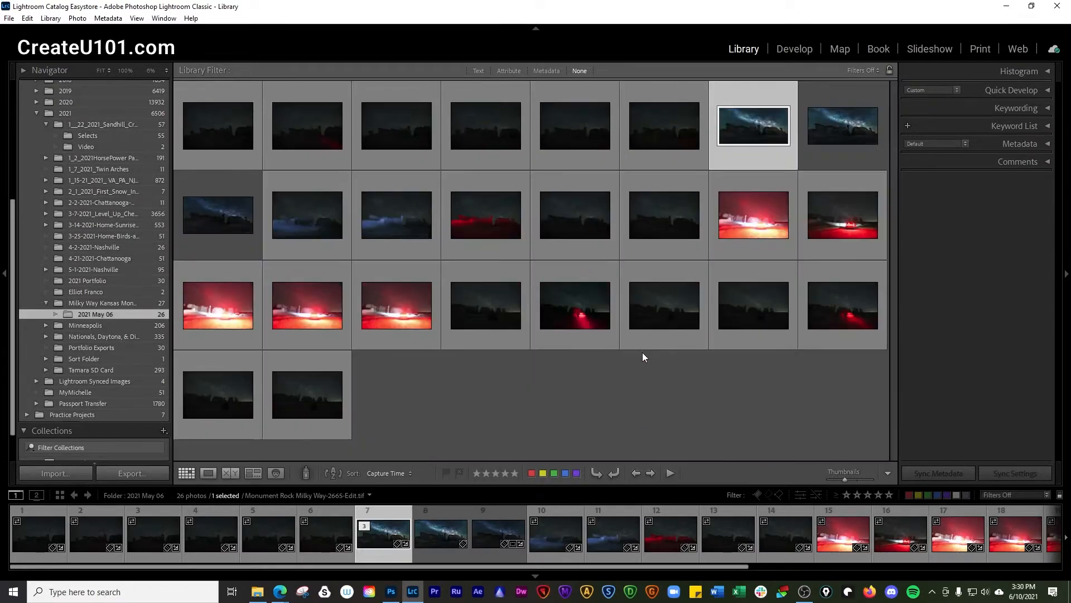